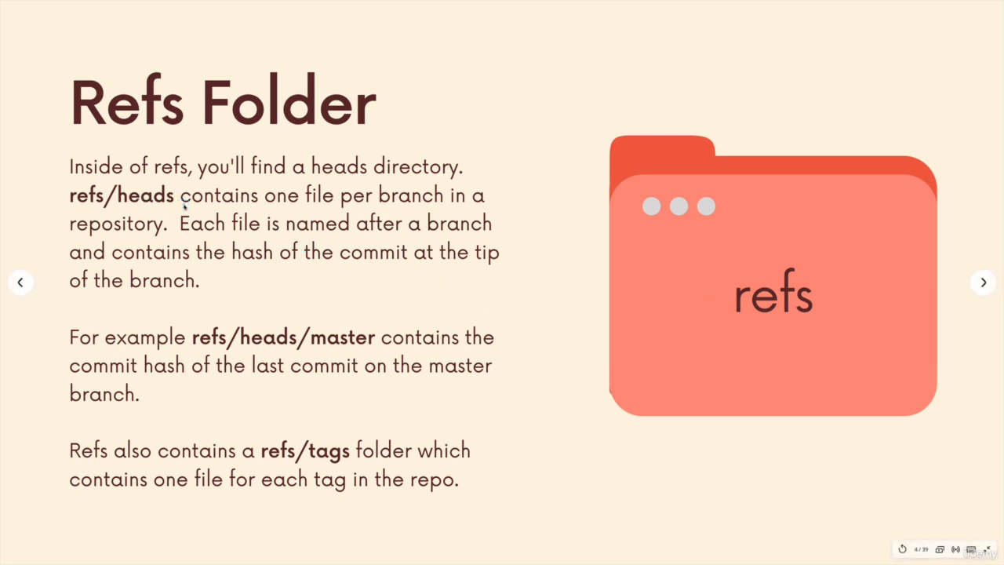
Step: Finish presenting the Refs Folder slide and switch to the react repository's terminal
left_click(983, 282)
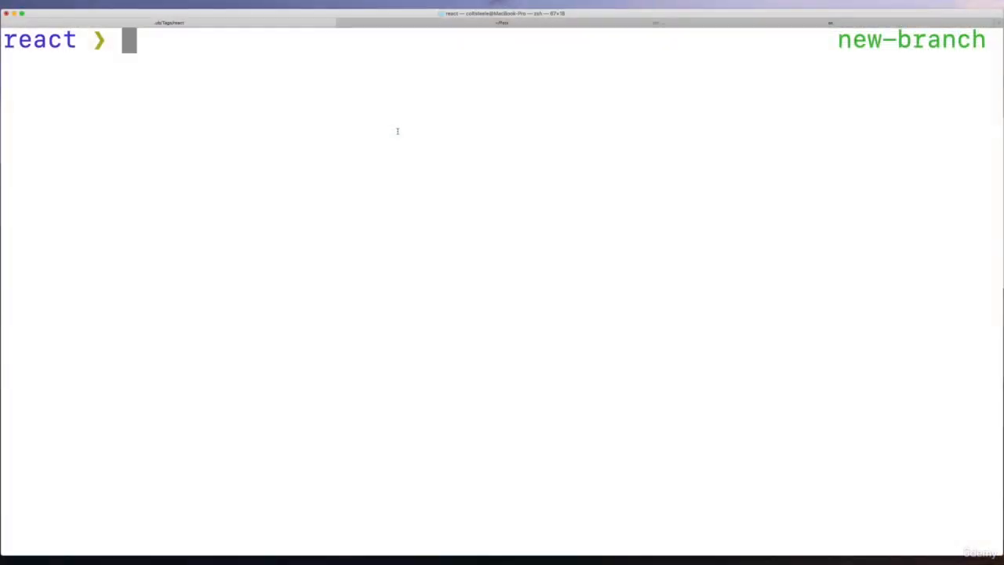
Step: List the branches with git branch, then list the contents of .git
type("bran")
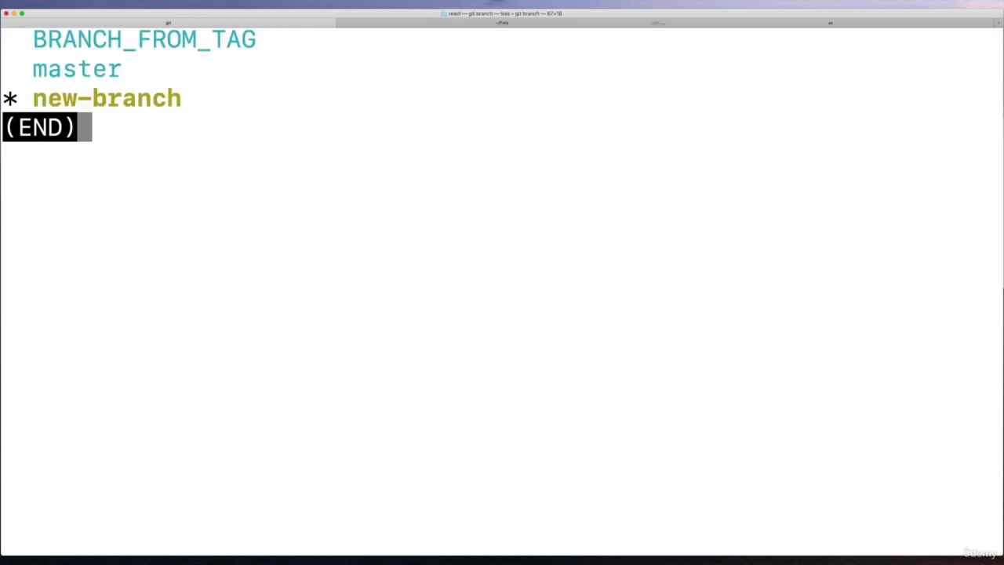
mouse_move(350, 168)
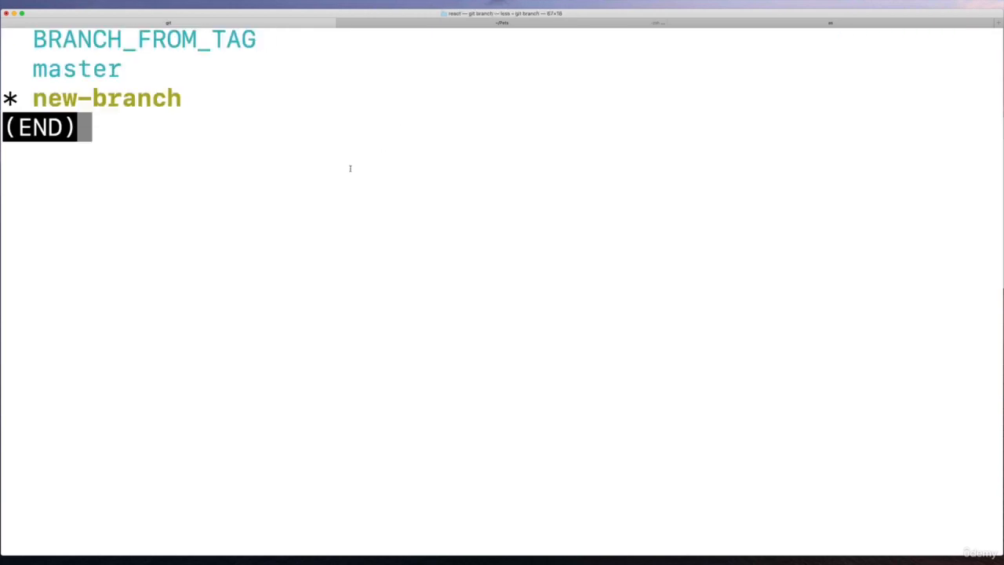
key("q")
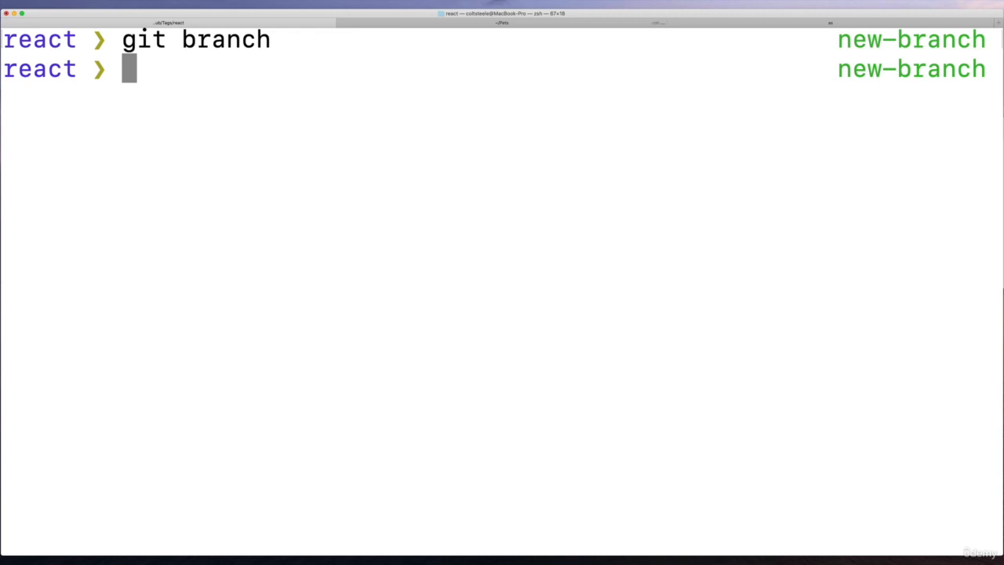
type("ls .git/")
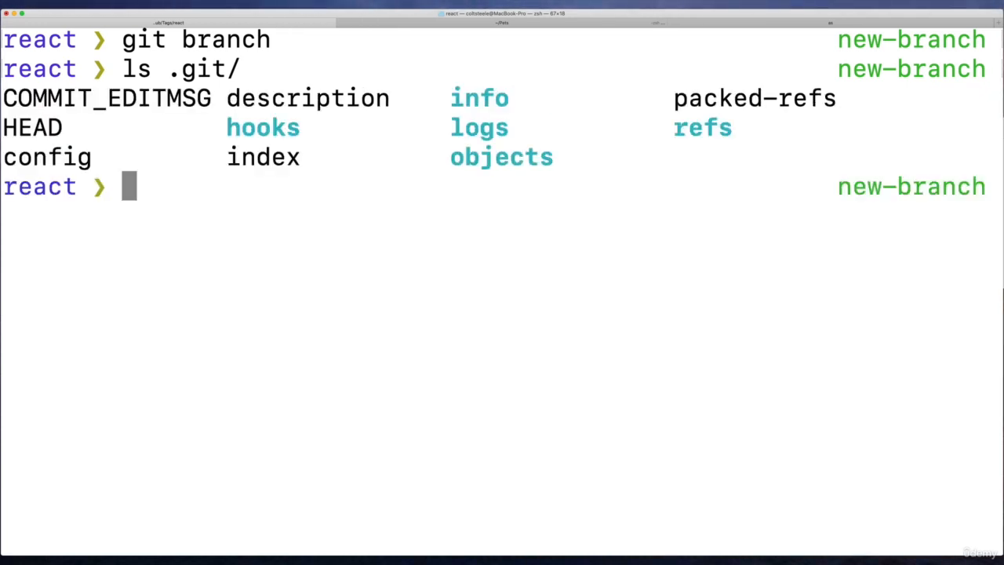
double_click(702, 127)
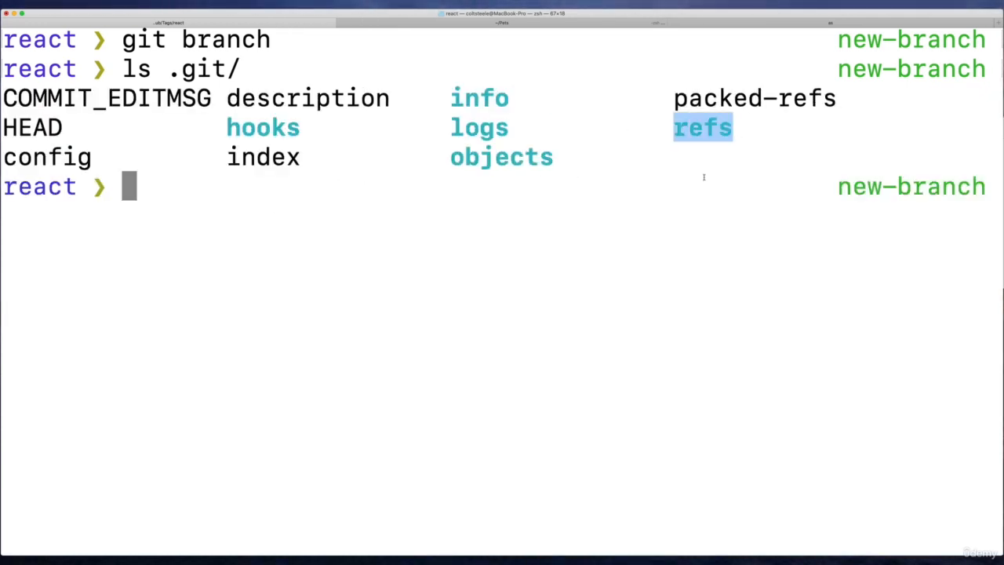
Step: List .git/refs and .git/refs/heads, revealing three branch files
type("ls .git/refs")
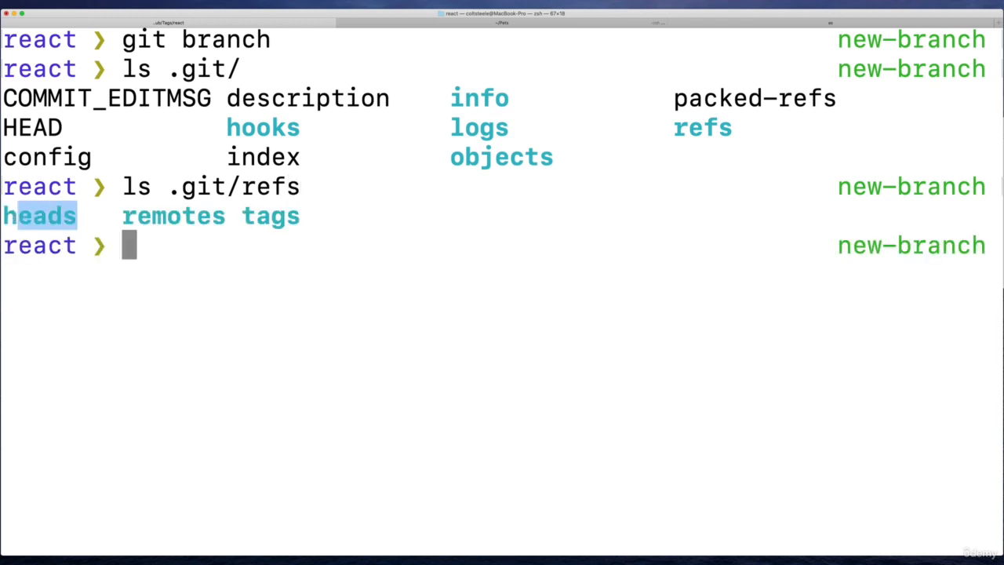
double_click(270, 216)
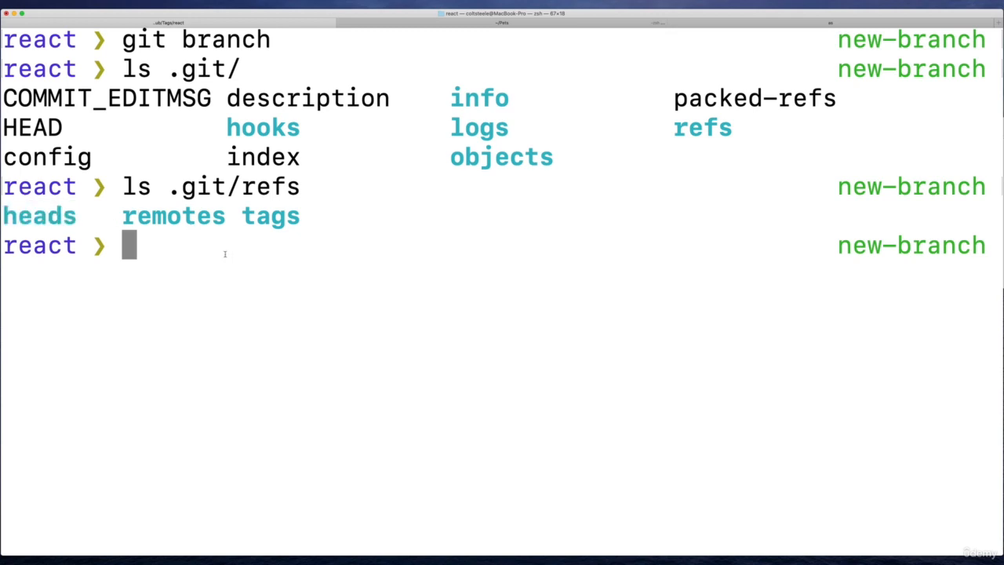
type("ls .git/refs/heads")
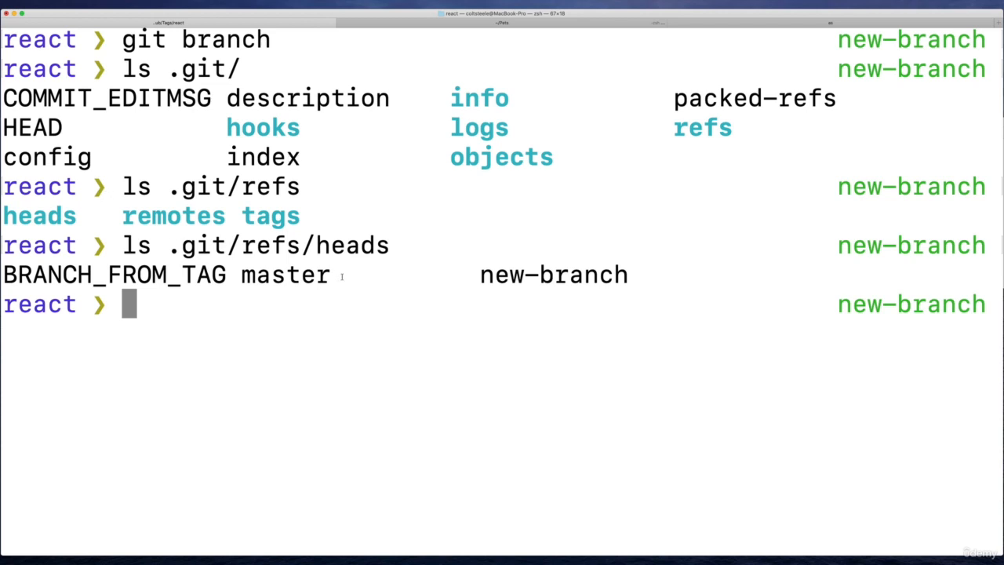
type("git log")
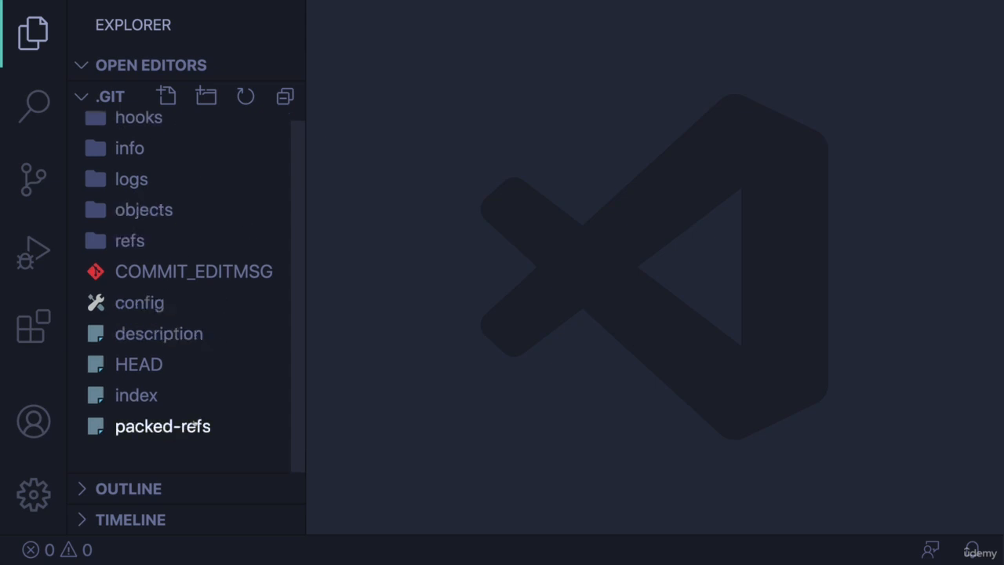
Step: Expand .git/refs/heads in the Explorer and view new-branch's single commit hash
left_click(129, 241)
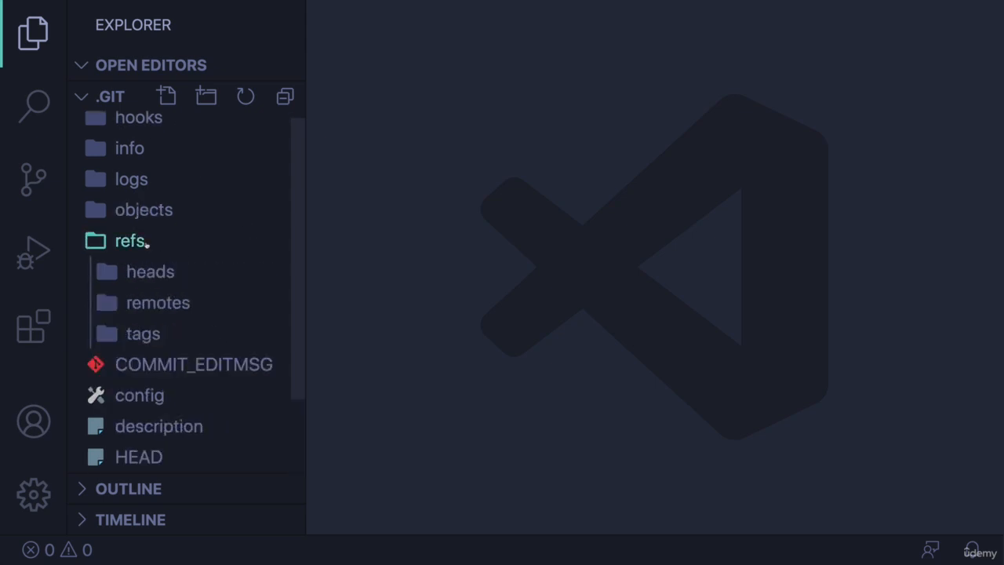
left_click(150, 272)
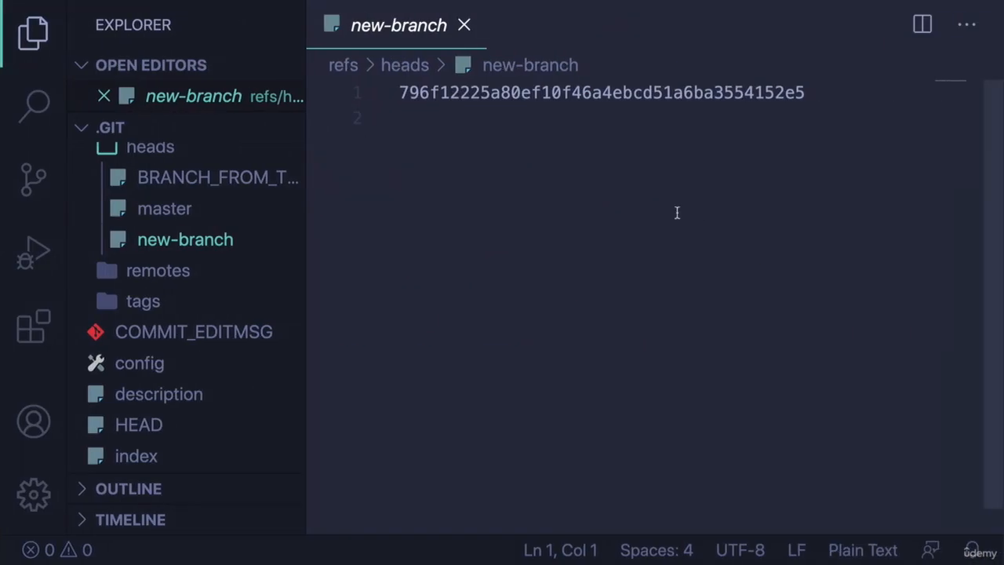
left_click(422, 118)
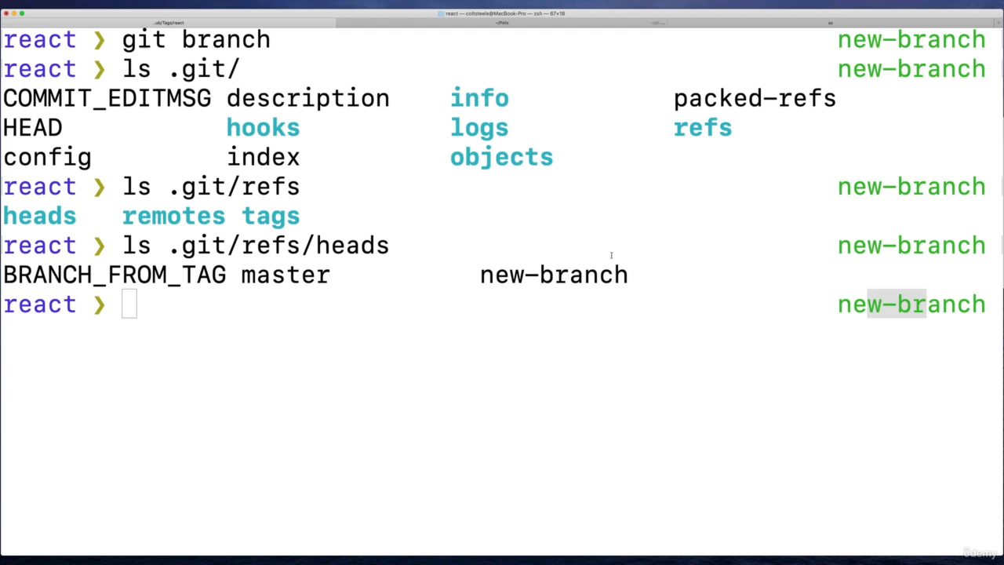
Step: Run git log --oneline; new-branch, master and tag v17.1.0 sit on 796f12225
type("git log --onelin")
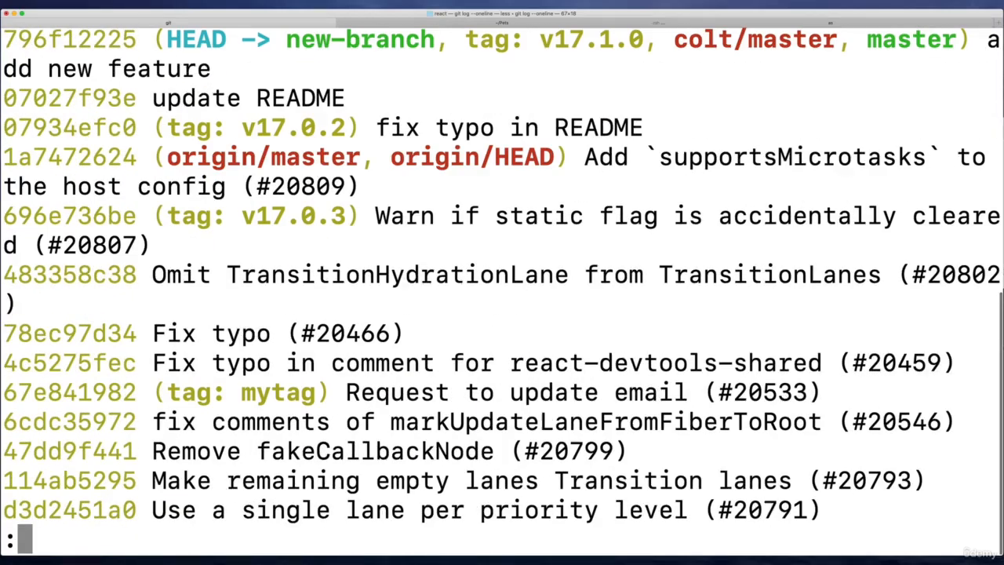
double_click(430, 157)
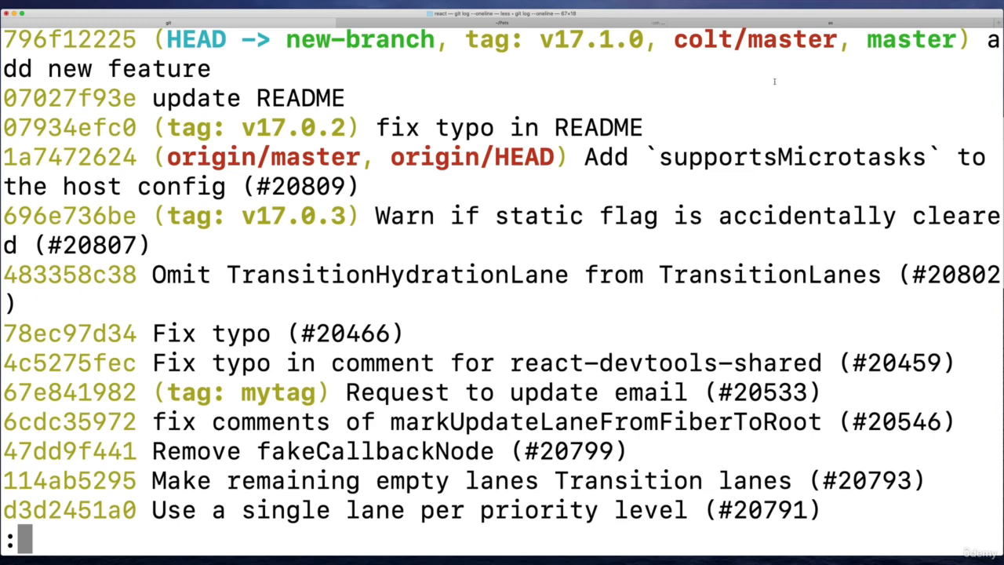
mouse_move(398, 75)
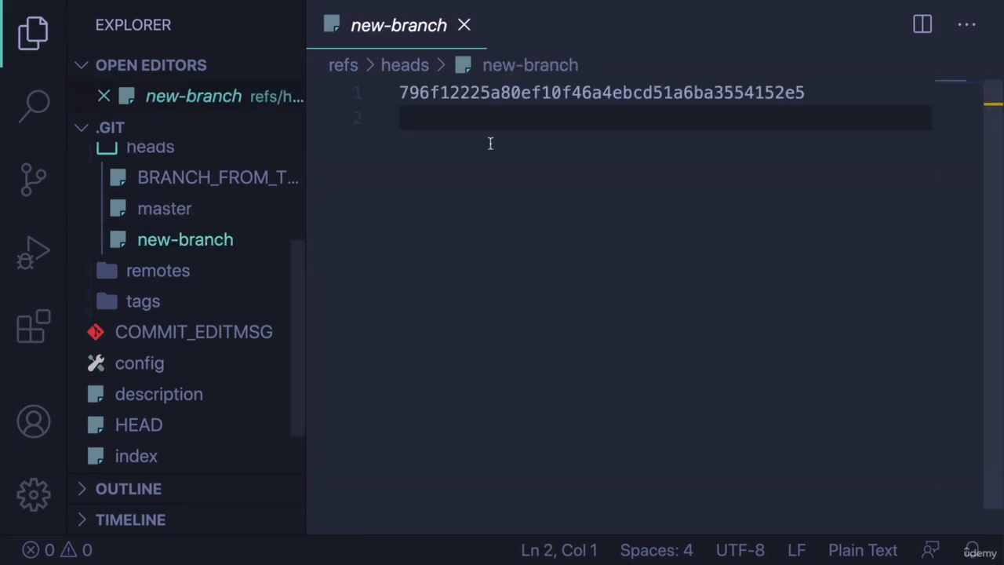
Step: Open the master ref (same hash as new-branch) and BRANCH_FROM_TAG (71264720)
left_click(164, 208)
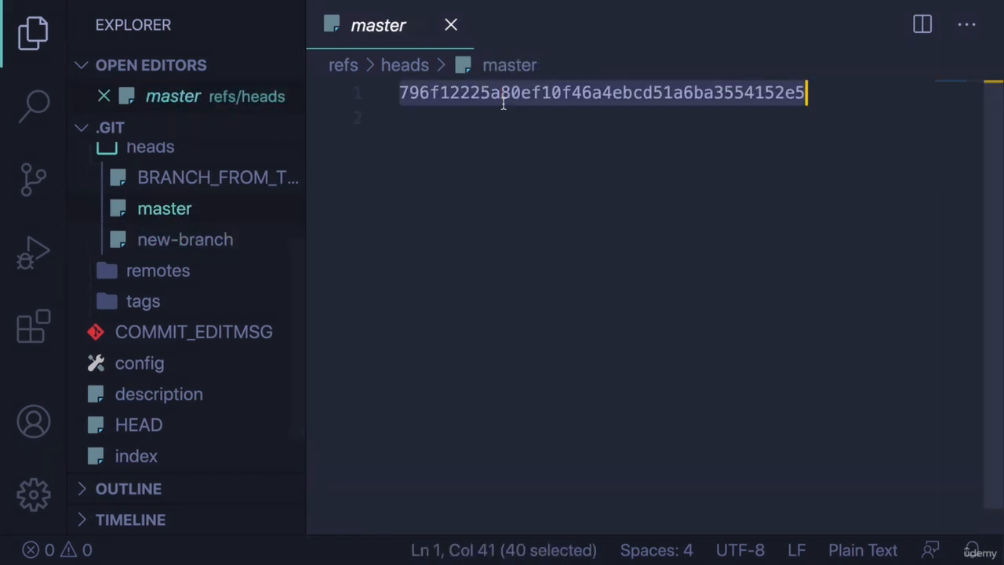
left_click(218, 177)
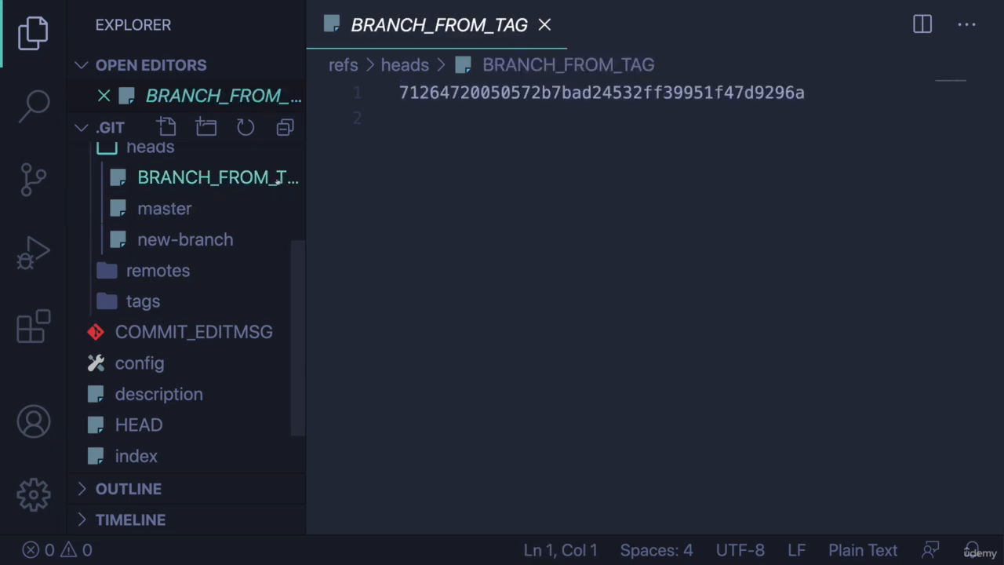
left_click(505, 117)
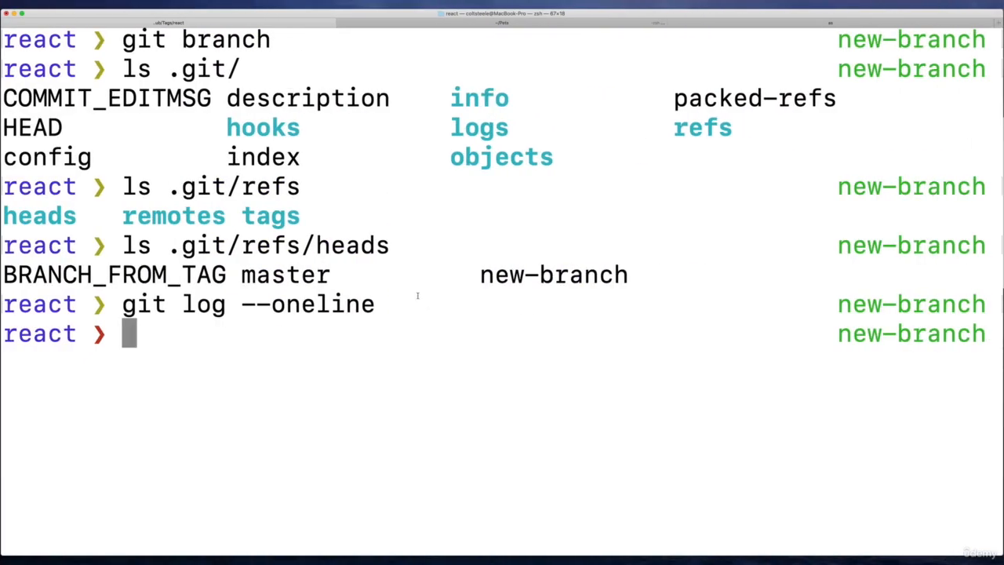
Step: Touch newfile.js, add it and commit with message 'add new file'
type("git status")
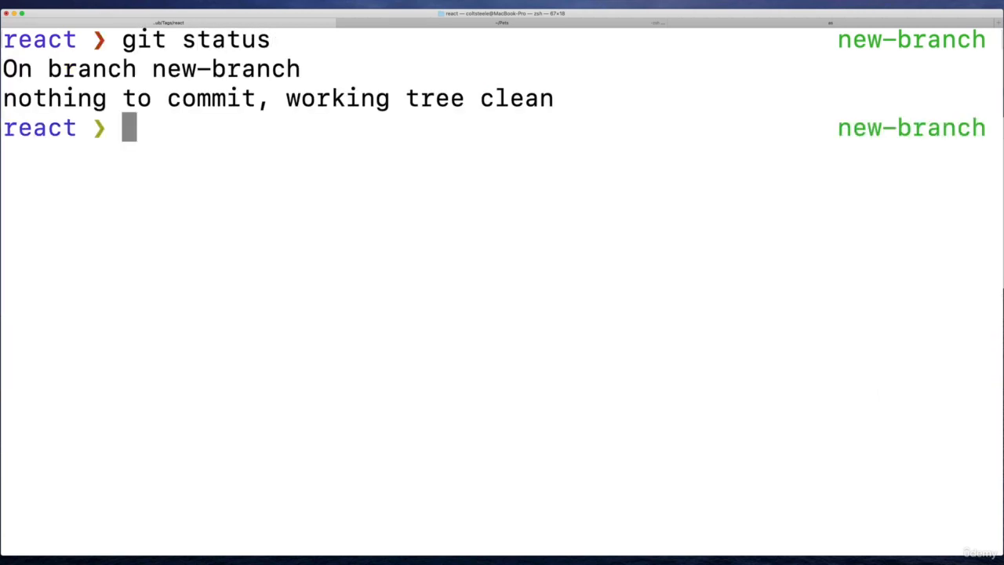
type("touch")
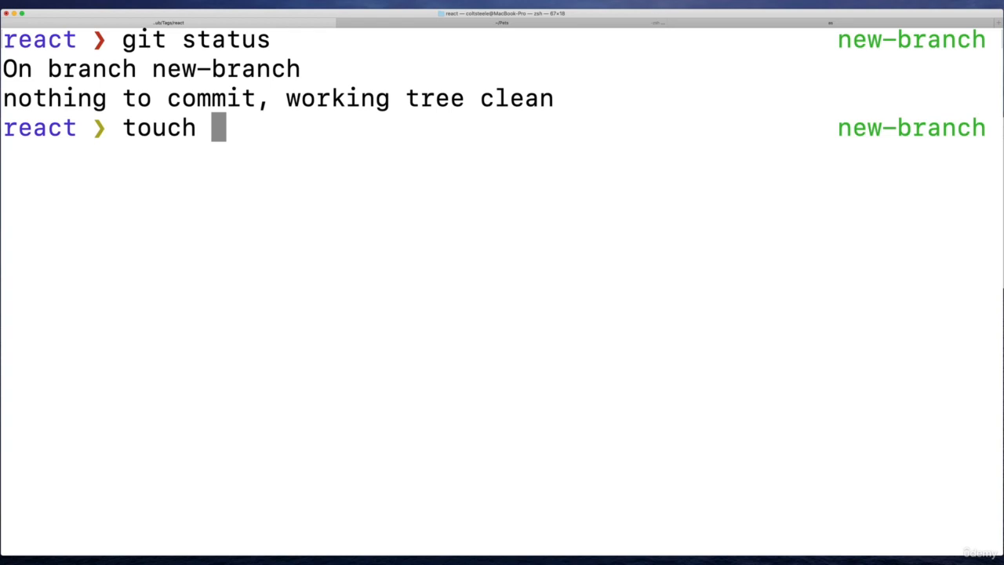
type("newfie")
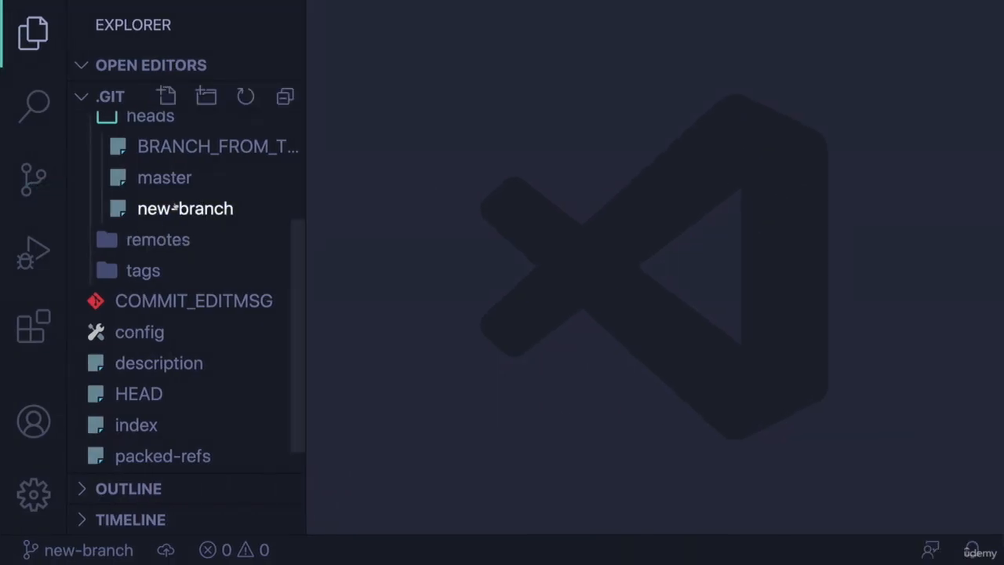
Step: Open refs/heads/new-branch, now holding the new commit hash 5fb035d47
left_click(185, 207)
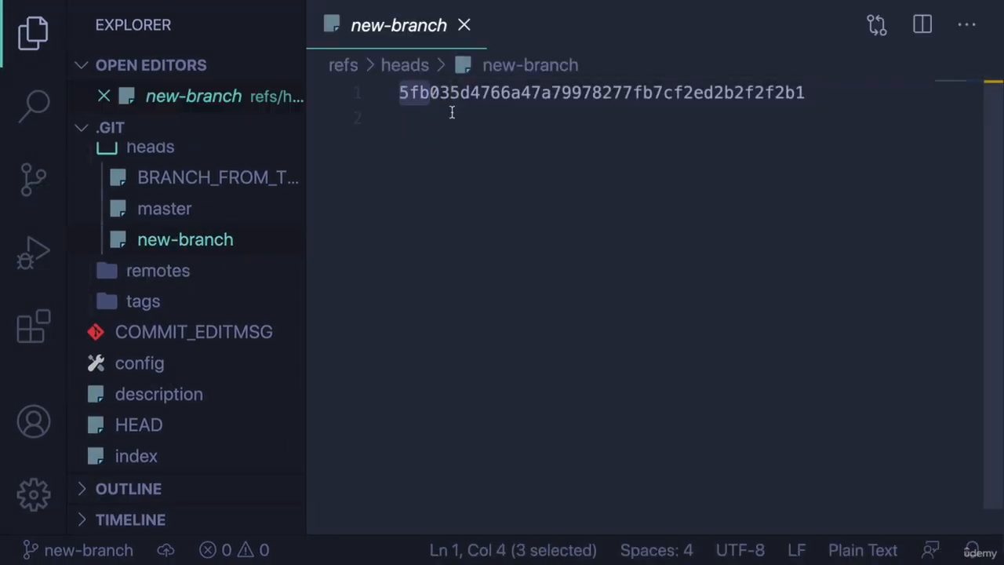
left_click(164, 208)
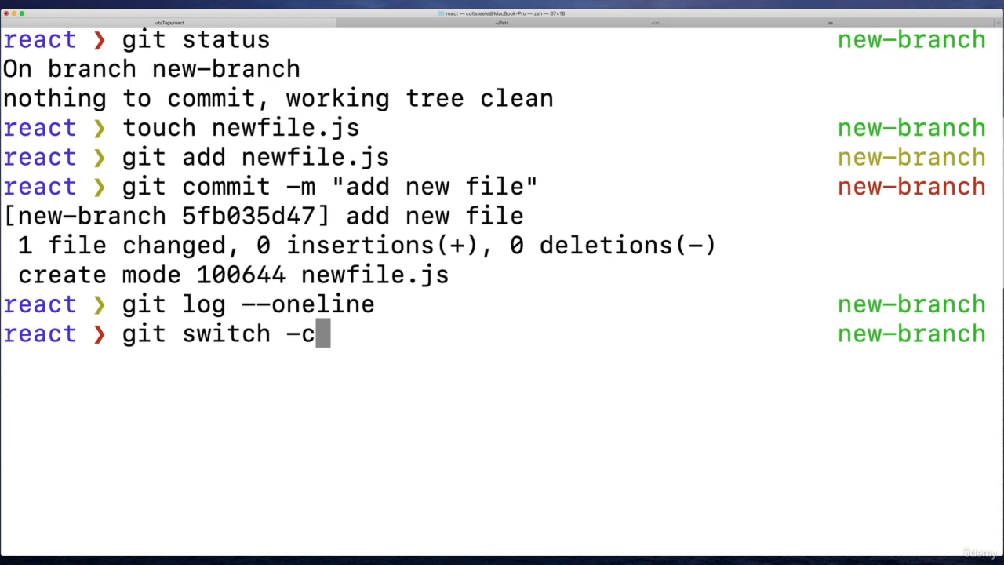
Step: Run git switch -c chicken to create and check out the chicken branch
type("\"")
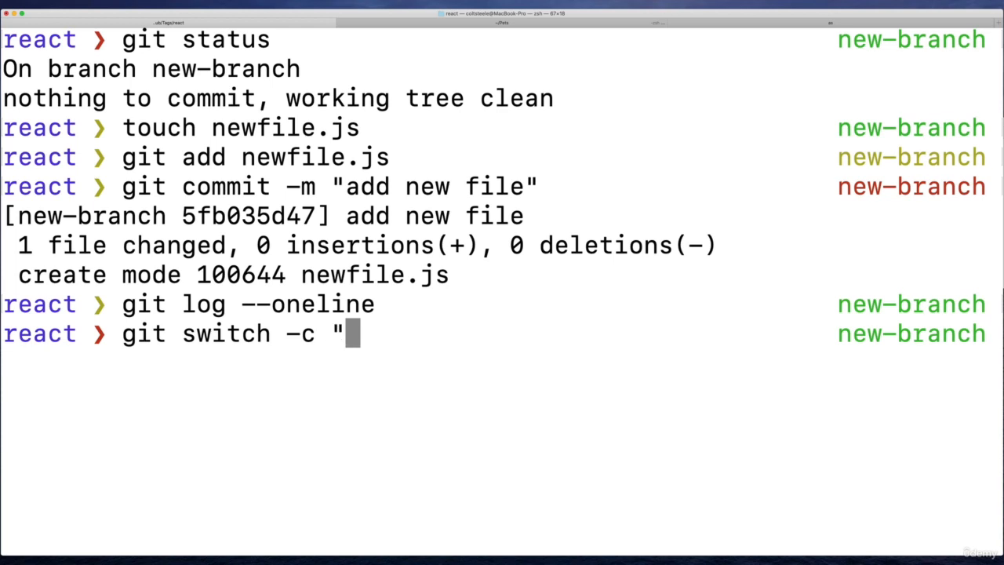
type("chi")
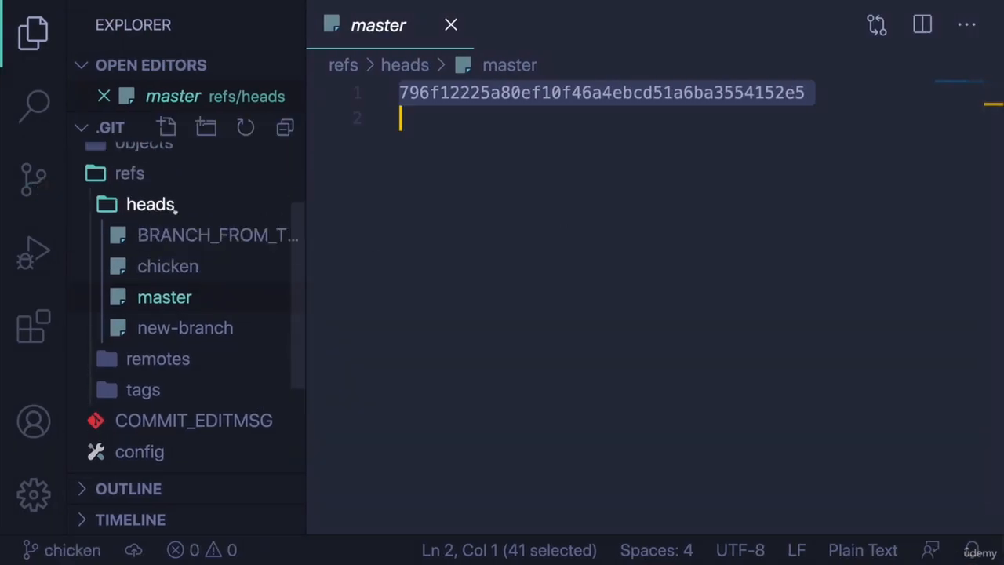
Step: Compare chicken and new-branch refs (both 5fb035d47), then browse the tags and remote ref files
left_click(168, 265)
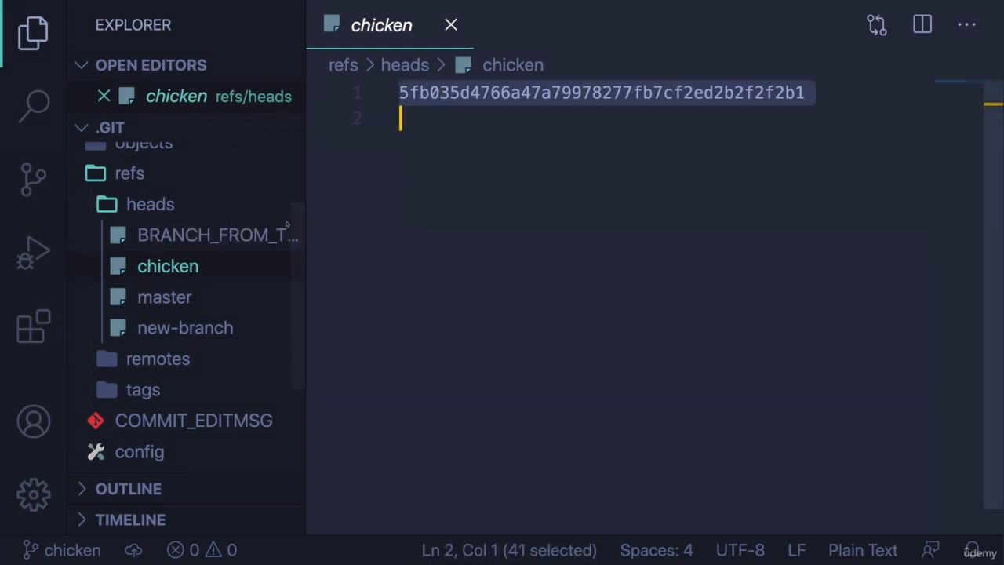
left_click(185, 327)
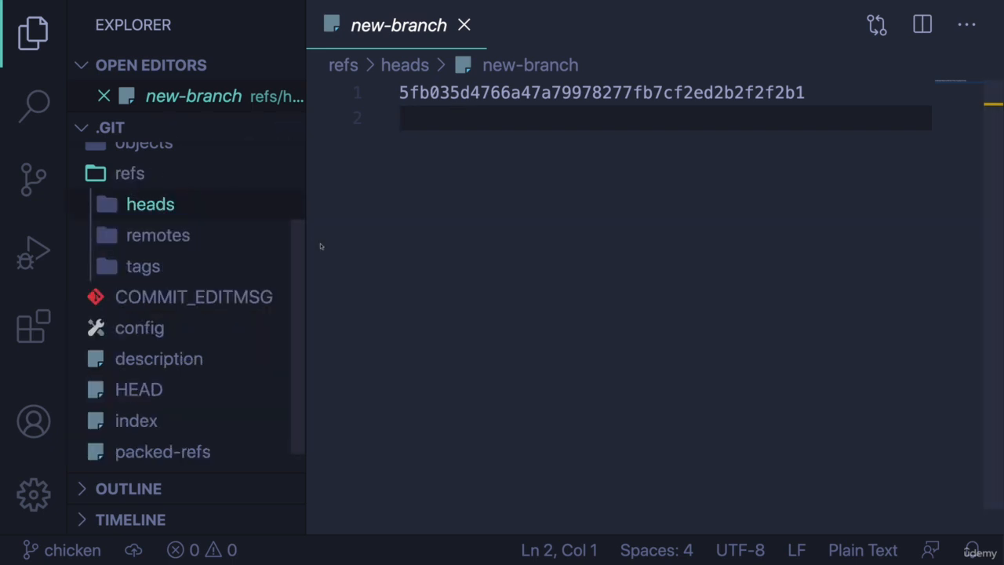
left_click(143, 266)
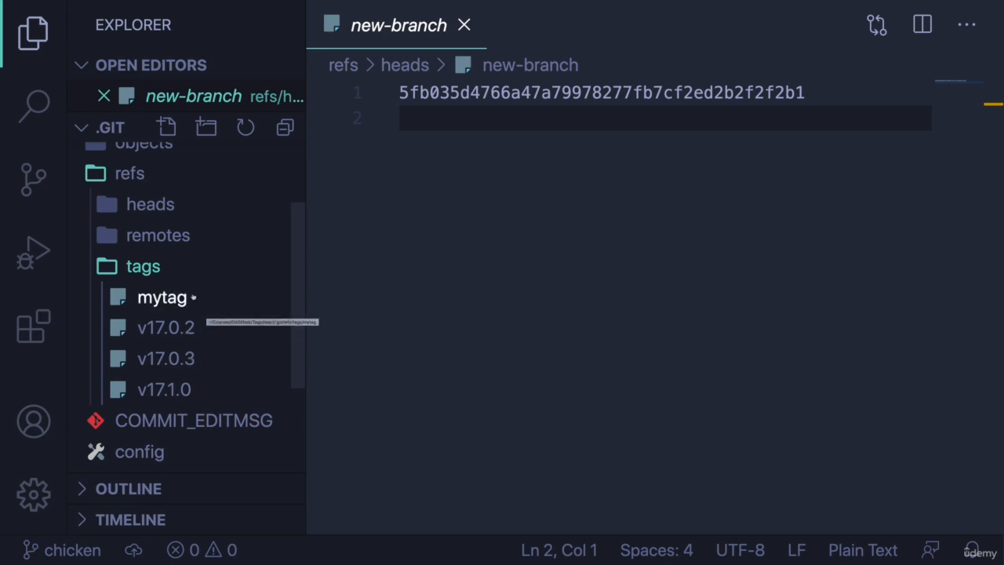
left_click(161, 297)
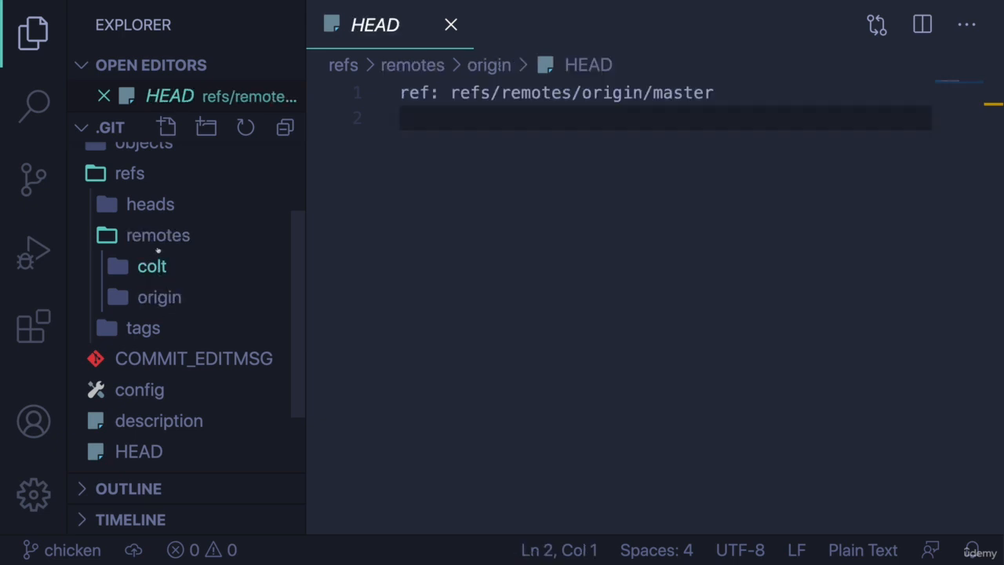
left_click(151, 265)
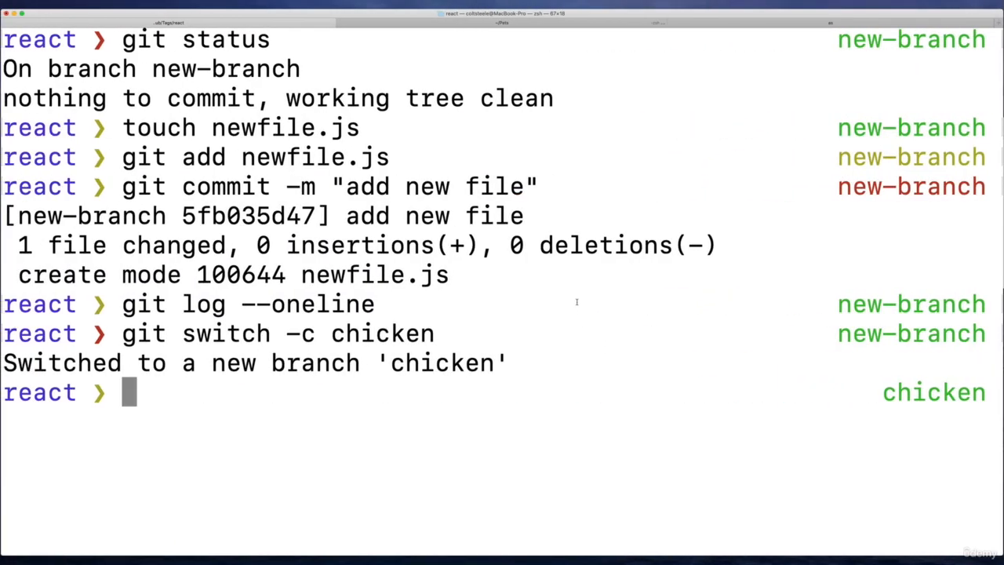
Step: Run git fetch, advancing origin/master from 1a7472624 to e2fd460cc
type("git f")
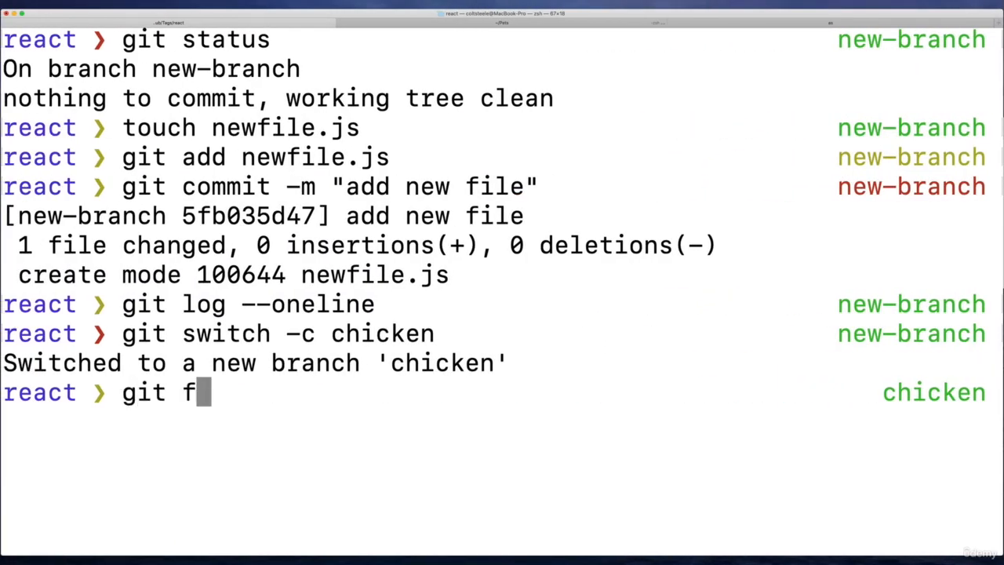
type("etch")
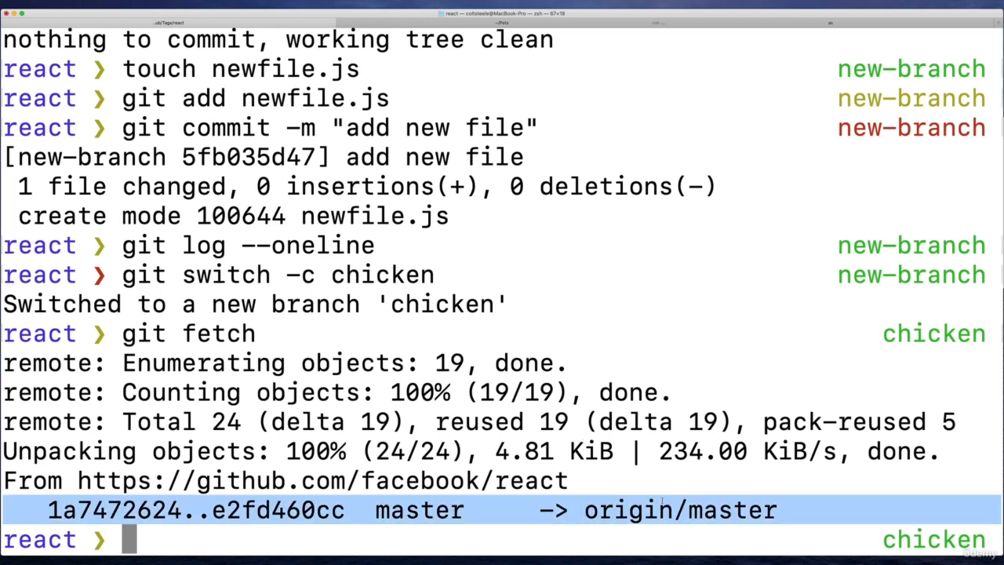
mouse_move(626, 473)
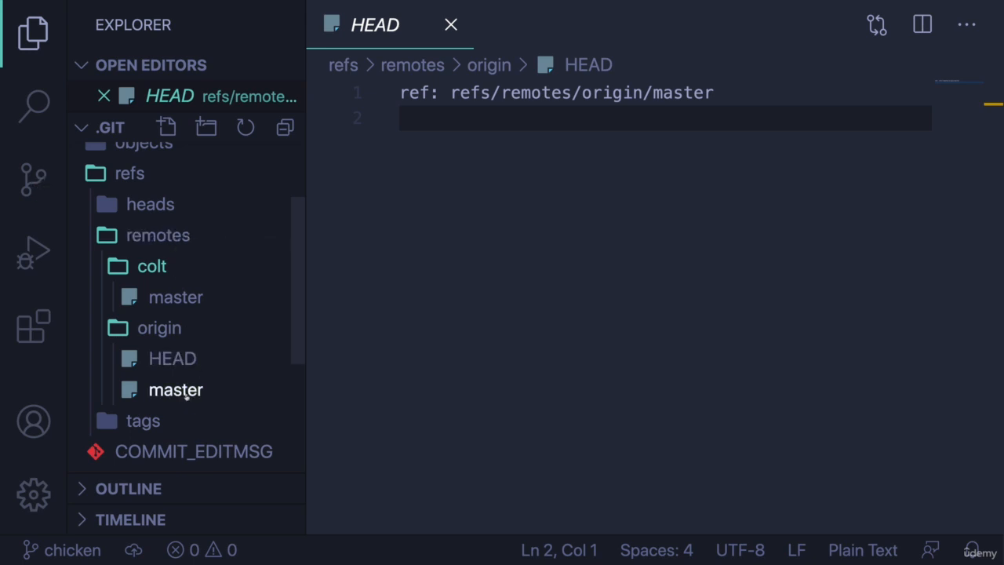
Step: Open refs/remotes/origin/master, showing the fetched commit hash e2fd460cc
left_click(175, 390)
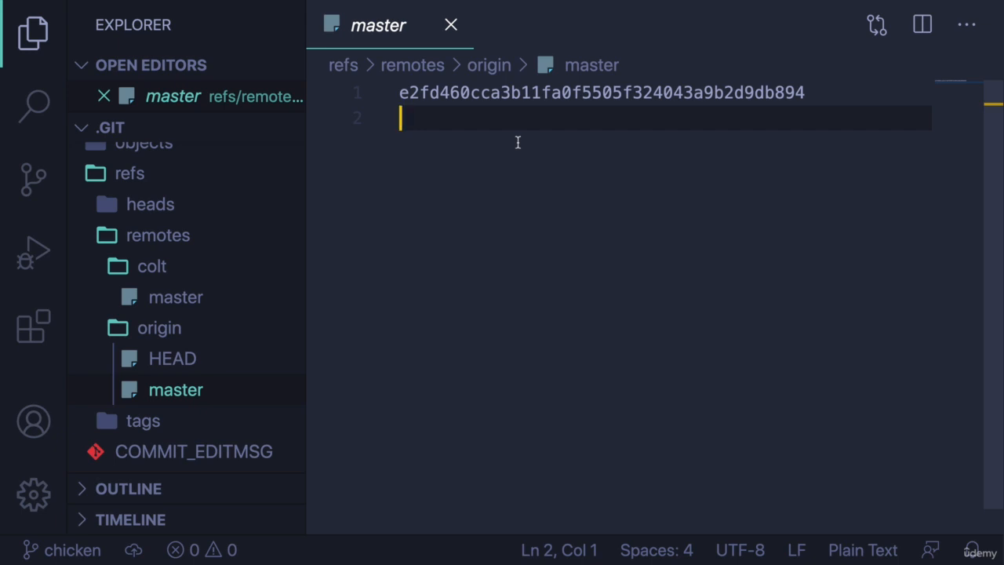
mouse_move(525, 199)
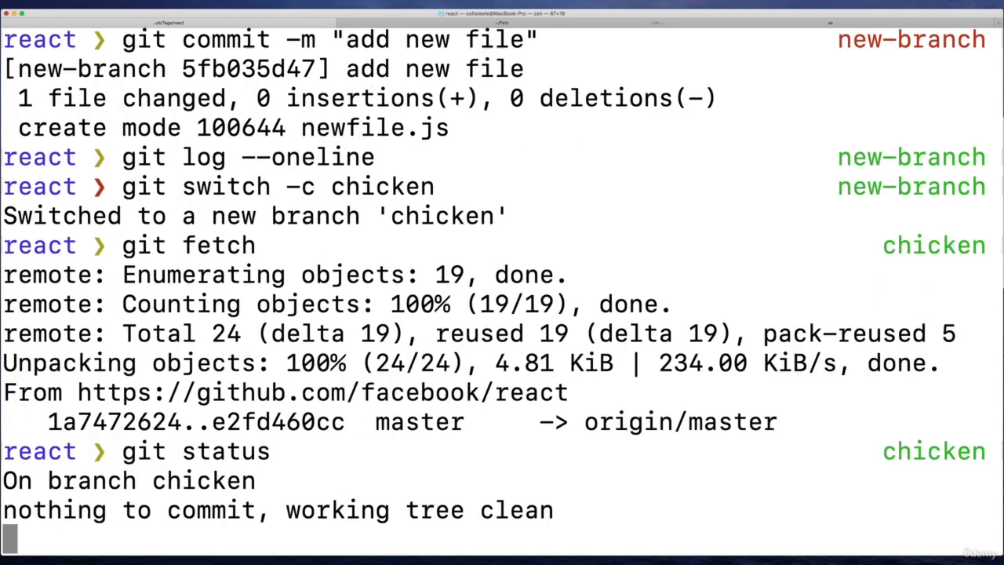
Step: Run git status to confirm chicken is clean, then switch to master
key("enter")
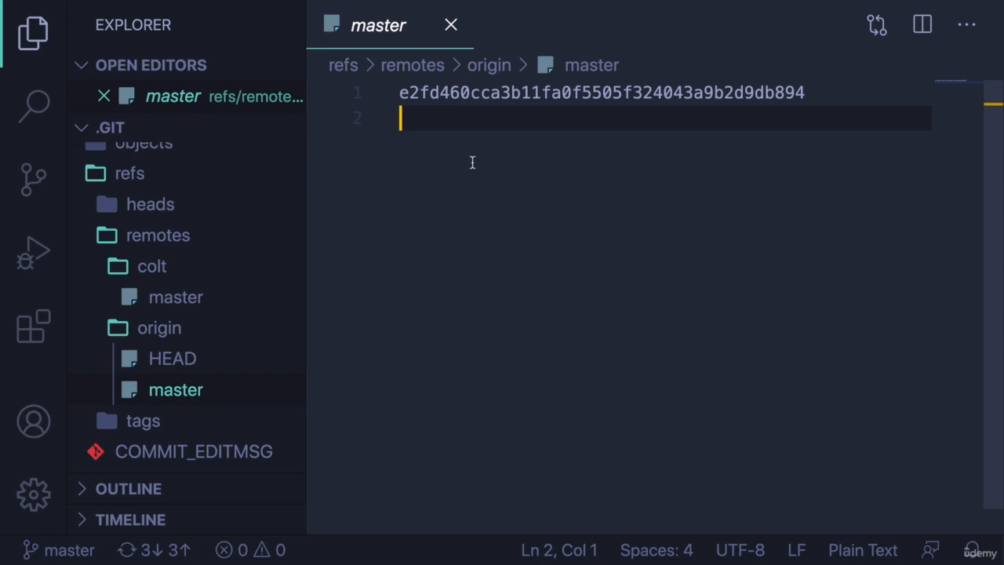
Step: Open refs/remotes/colt/master showing commit 796f12225, expanding refs/heads around it
left_click(150, 204)
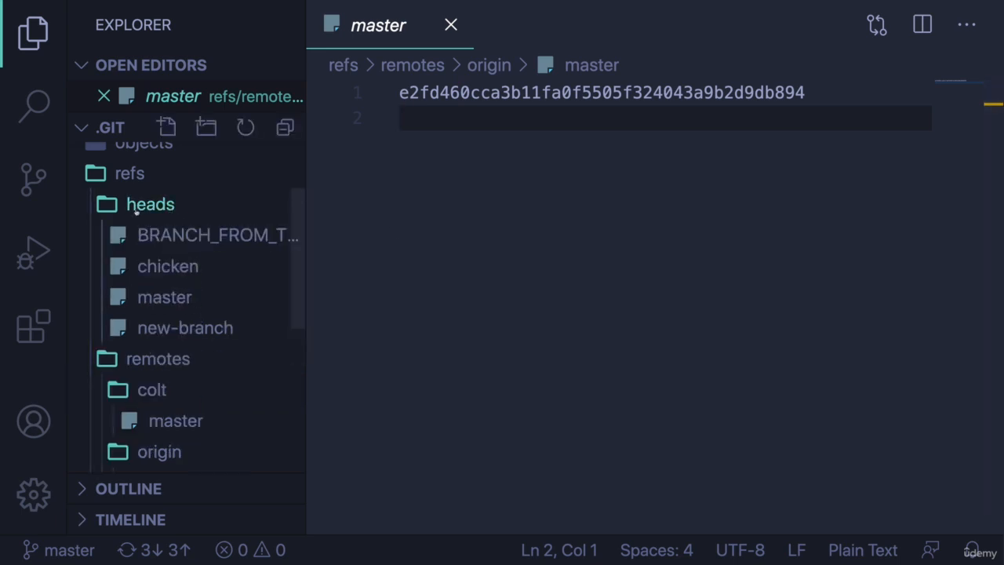
left_click(150, 204)
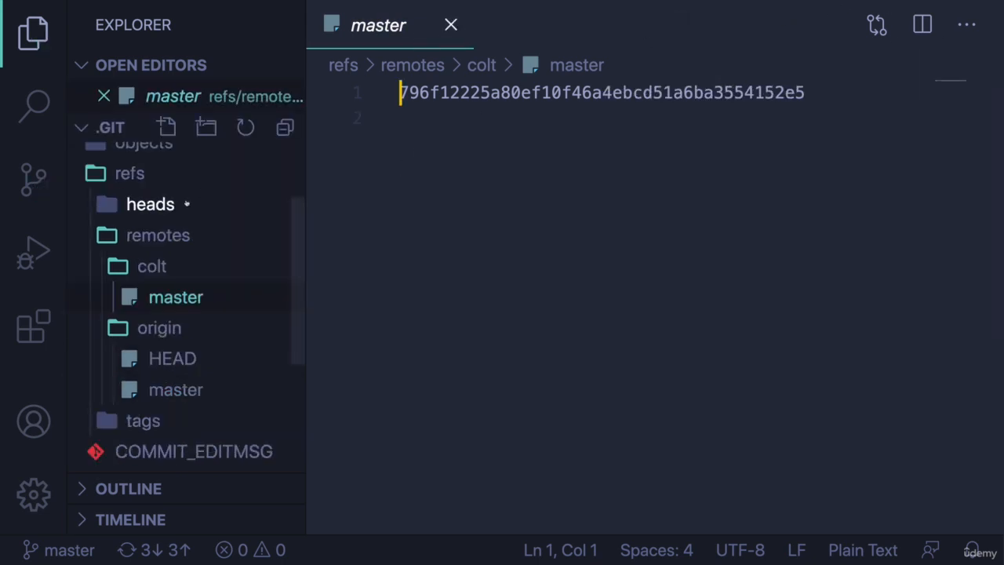
left_click(150, 204)
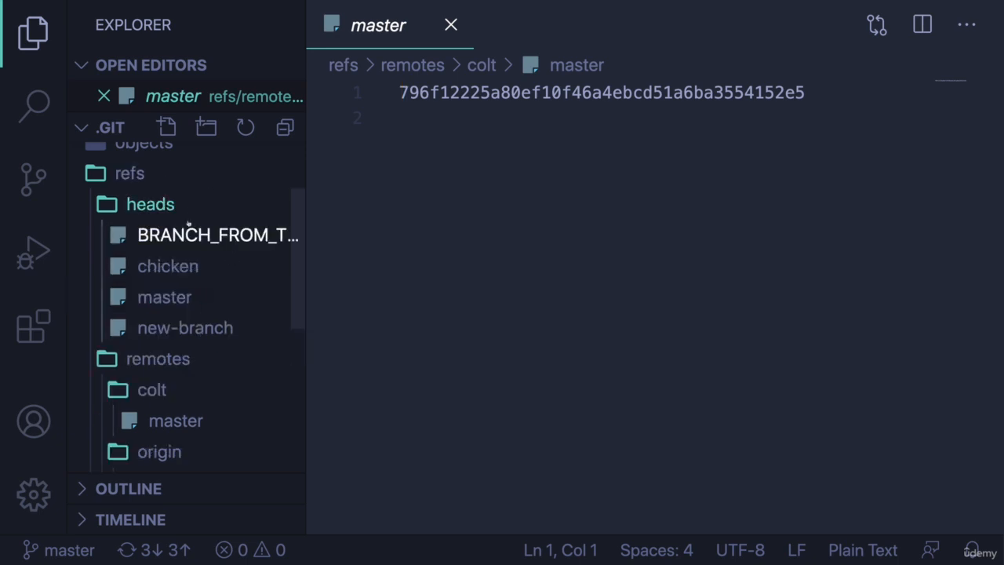